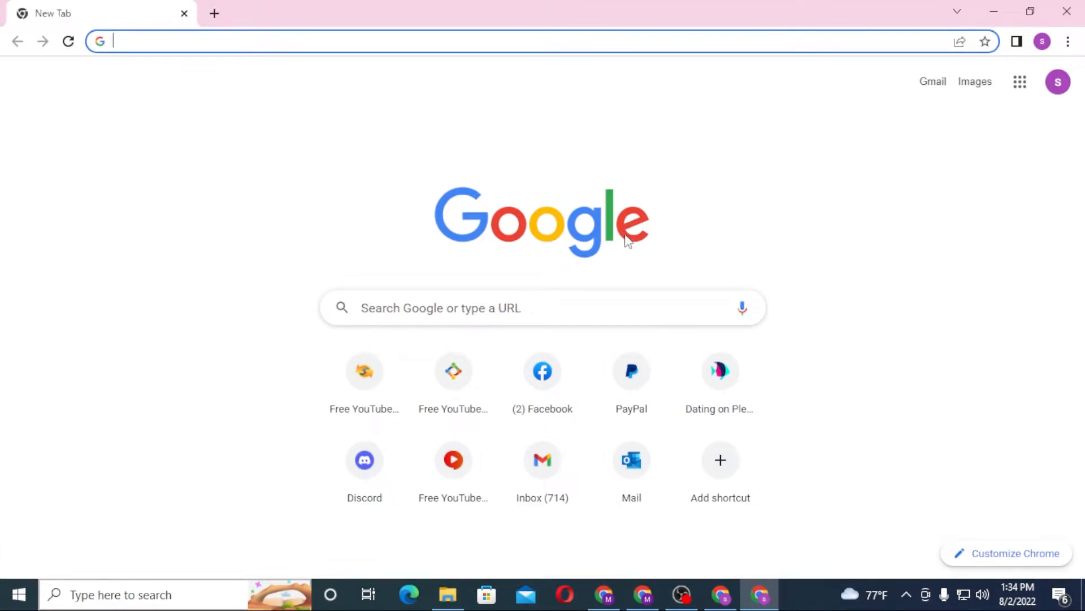
mouse_move(615, 242)
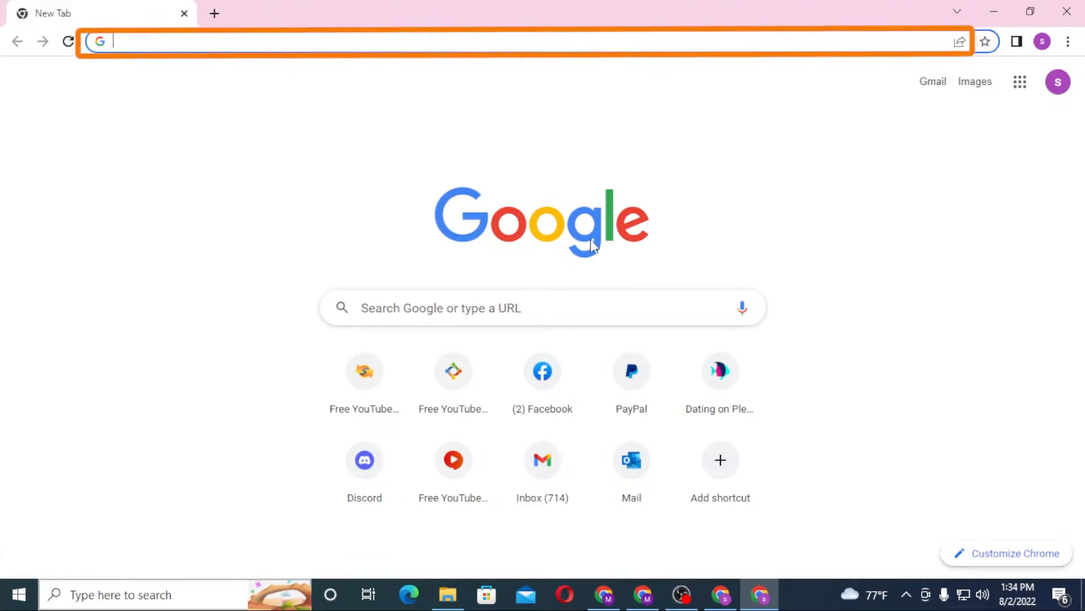
Go to amazon.com from the Chrome address bar
left_click(526, 41)
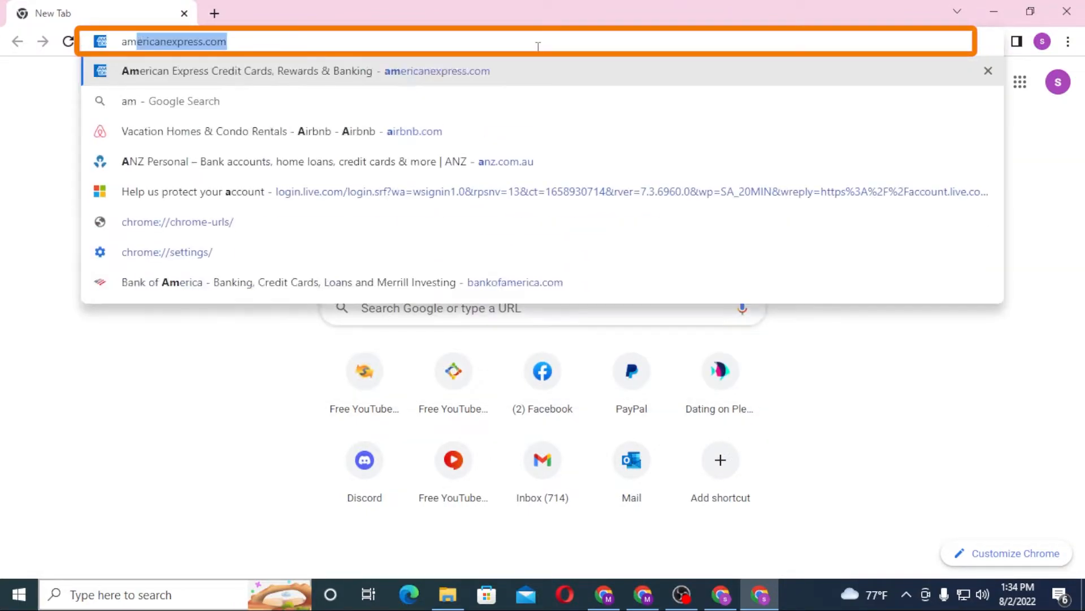
type("amazon.com")
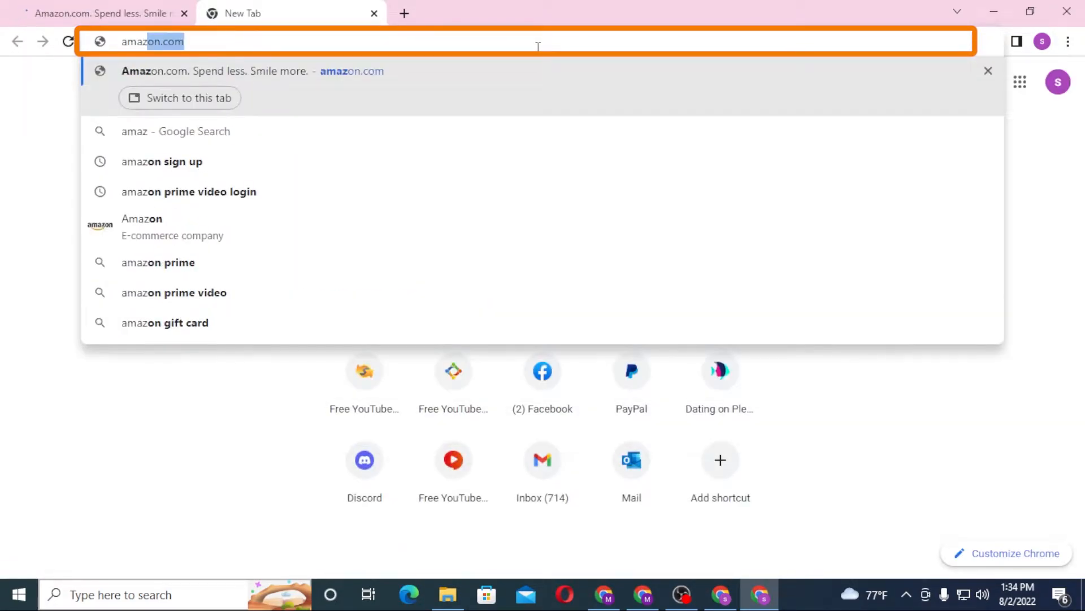
Search Google for 'amazon sign up' and open the 'Sign up - Amazon.com' result
left_click(162, 161)
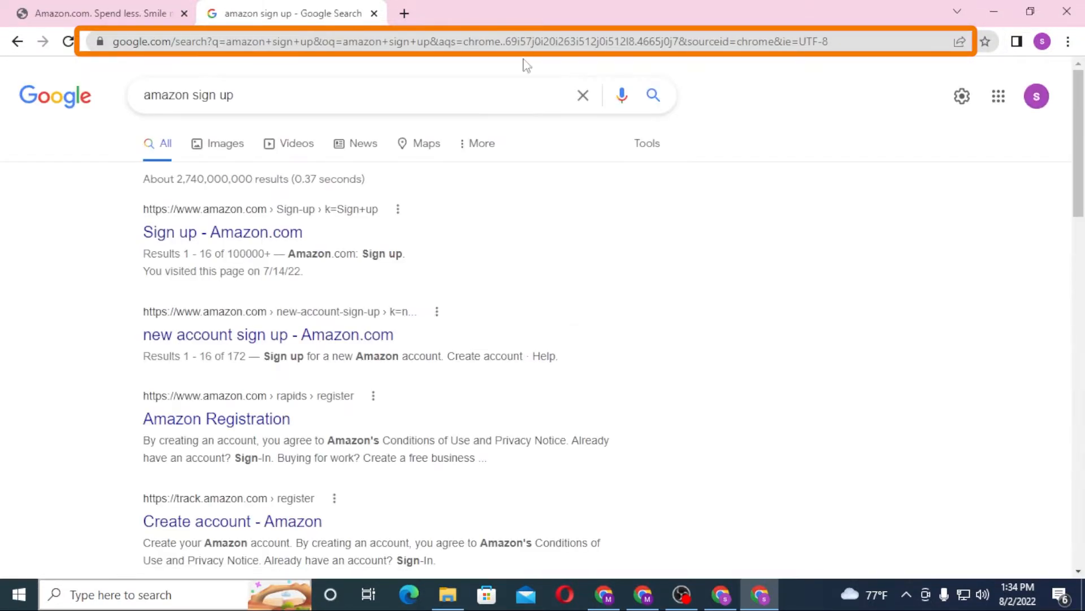
mouse_move(222, 231)
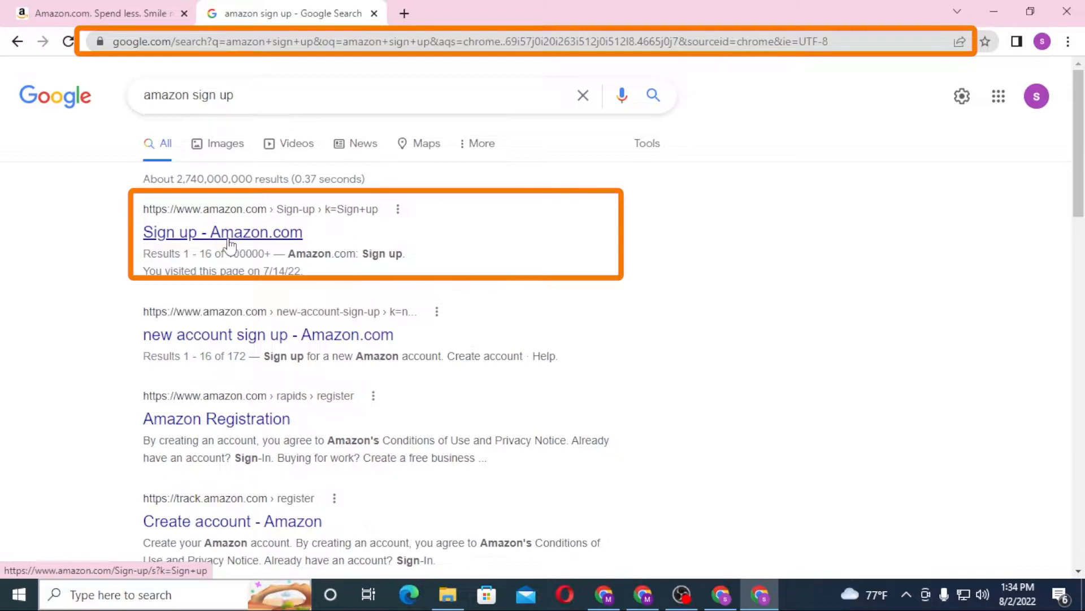
left_click(222, 232)
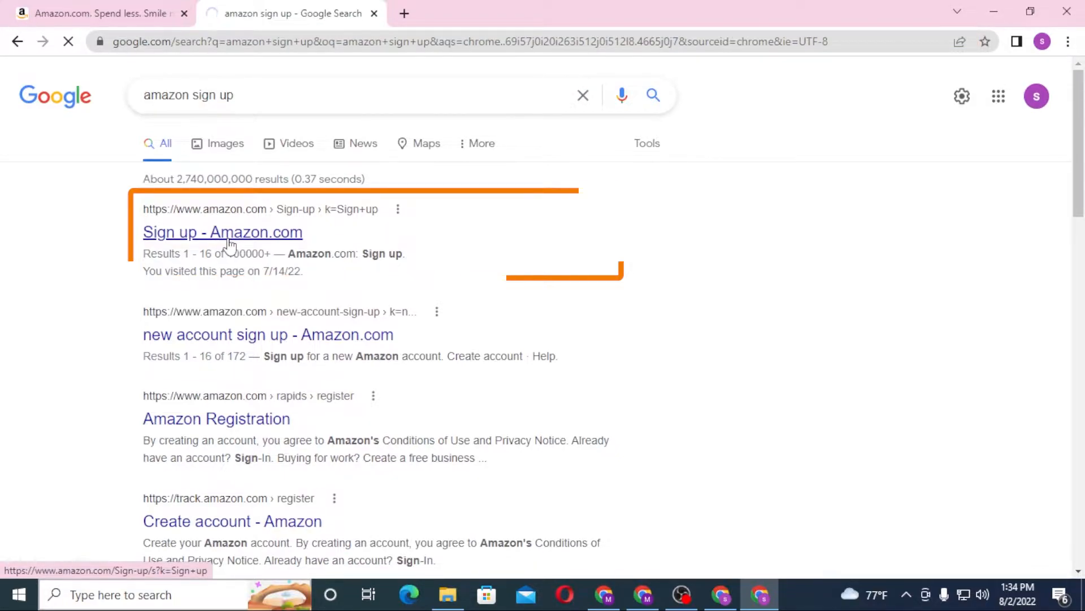
left_click(222, 232)
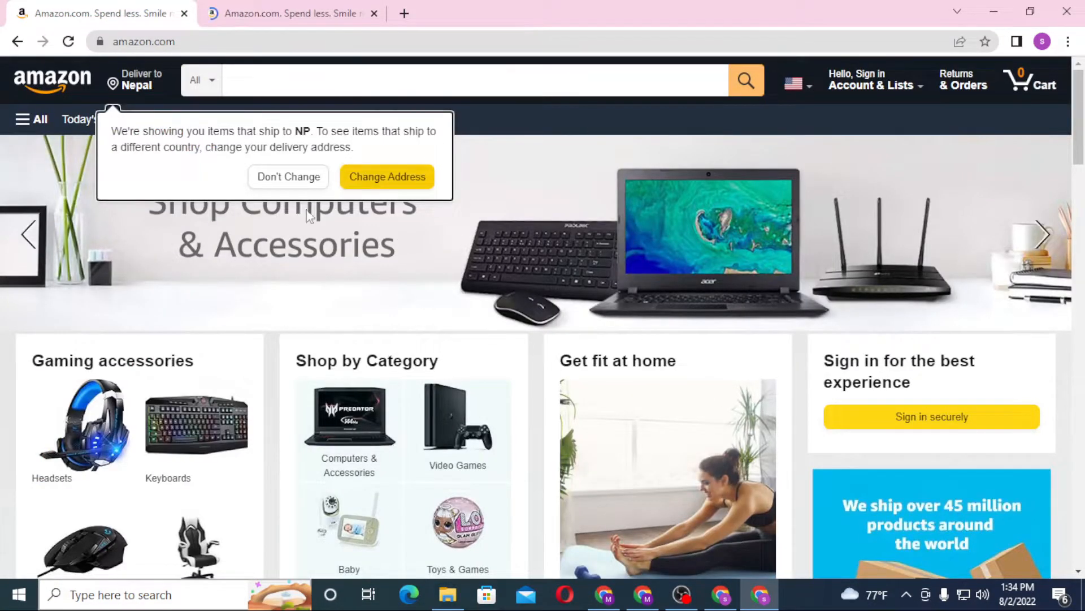
mouse_move(456, 427)
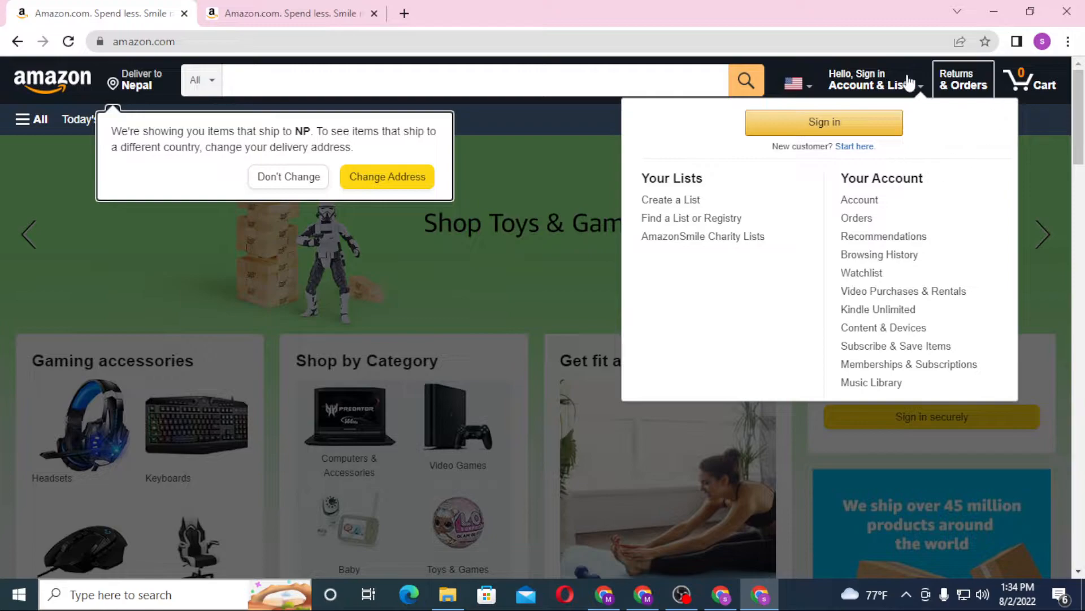
mouse_move(778, 146)
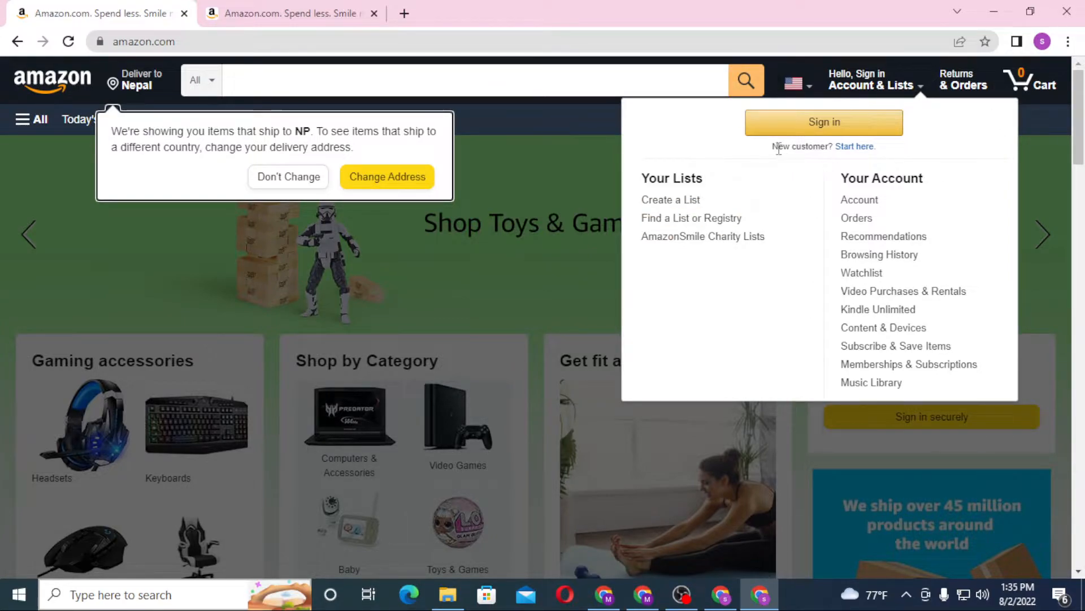
mouse_move(856, 146)
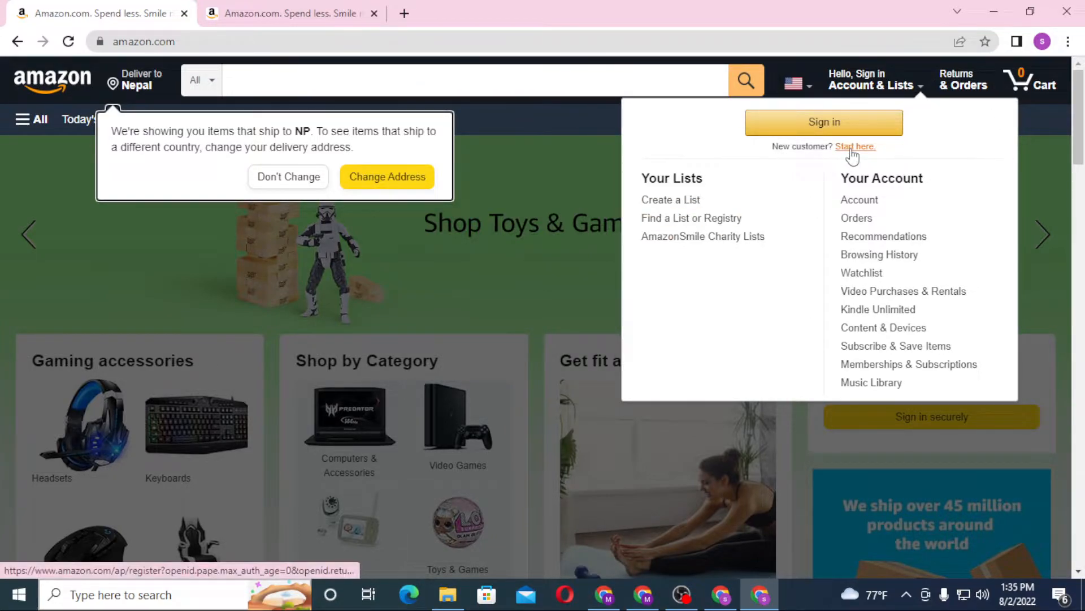
Reach the new-customer 'Start here' registration form in both Amazon tabs
left_click(856, 146)
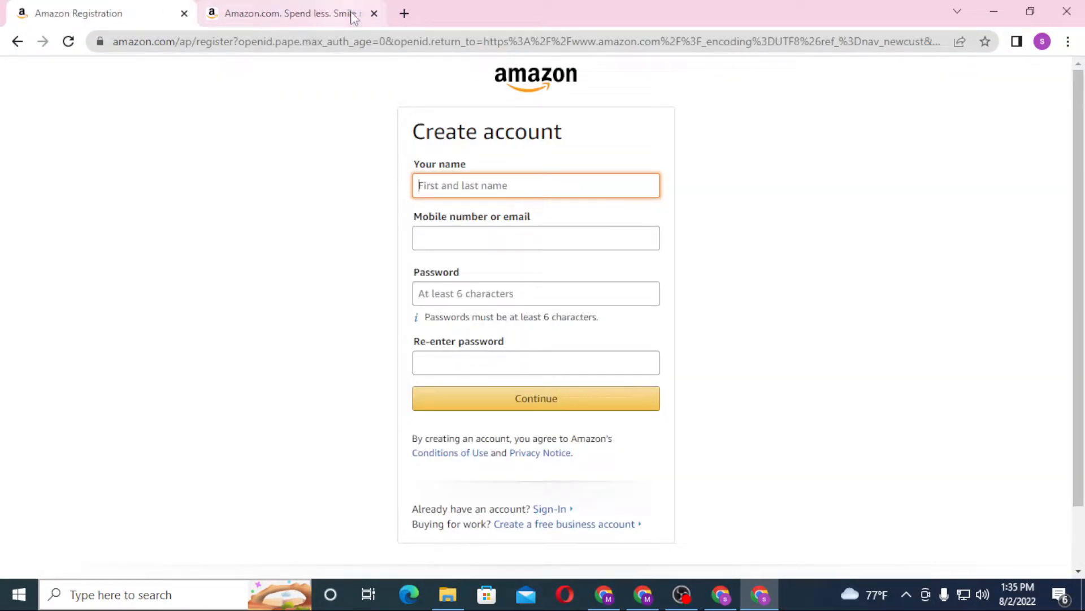
left_click(291, 14)
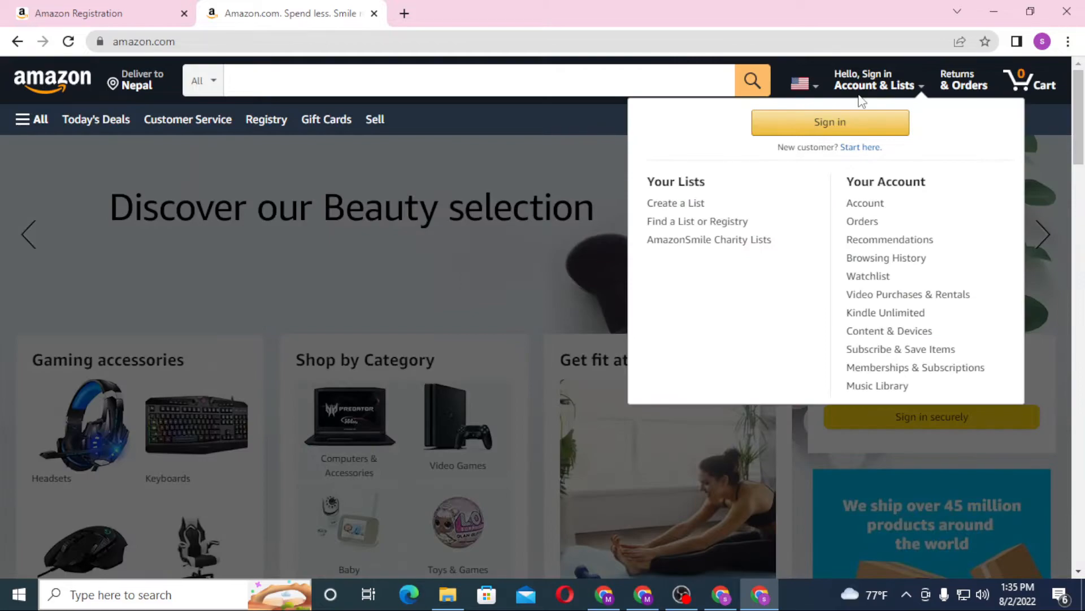
left_click(860, 147)
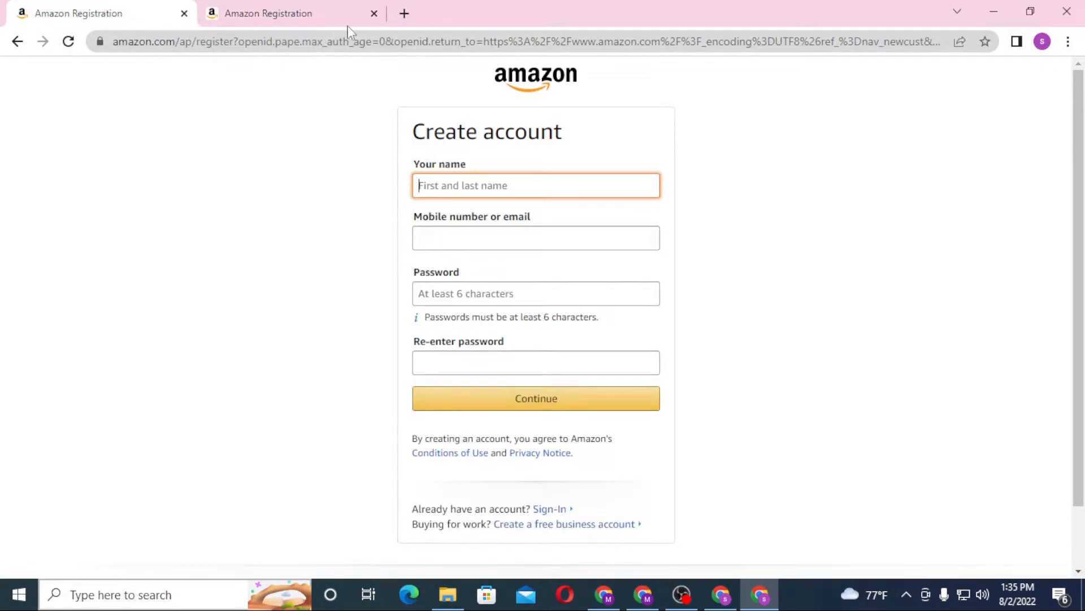
left_click(374, 13)
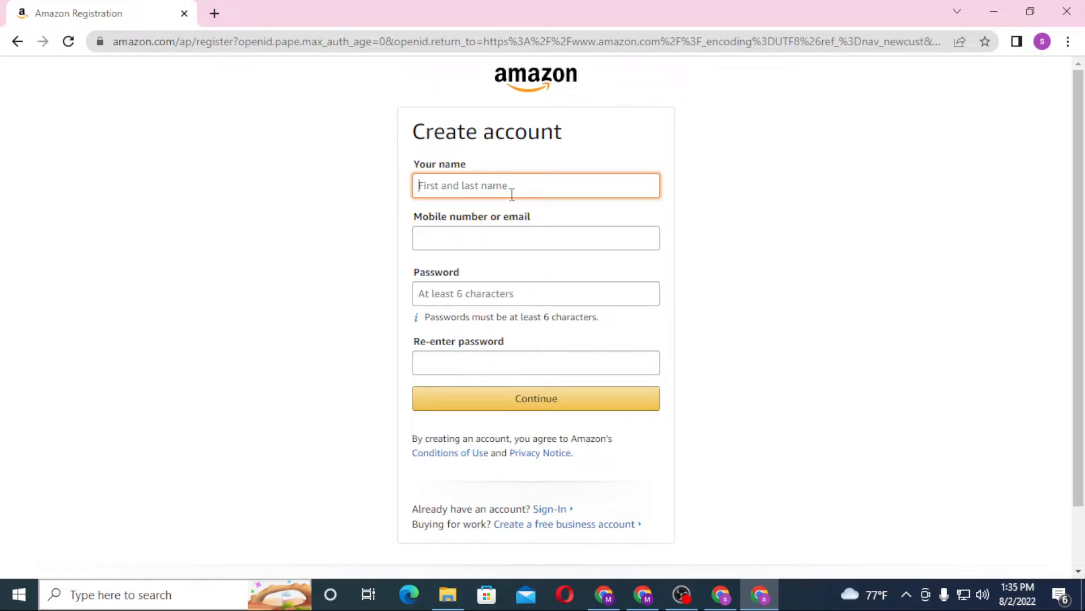
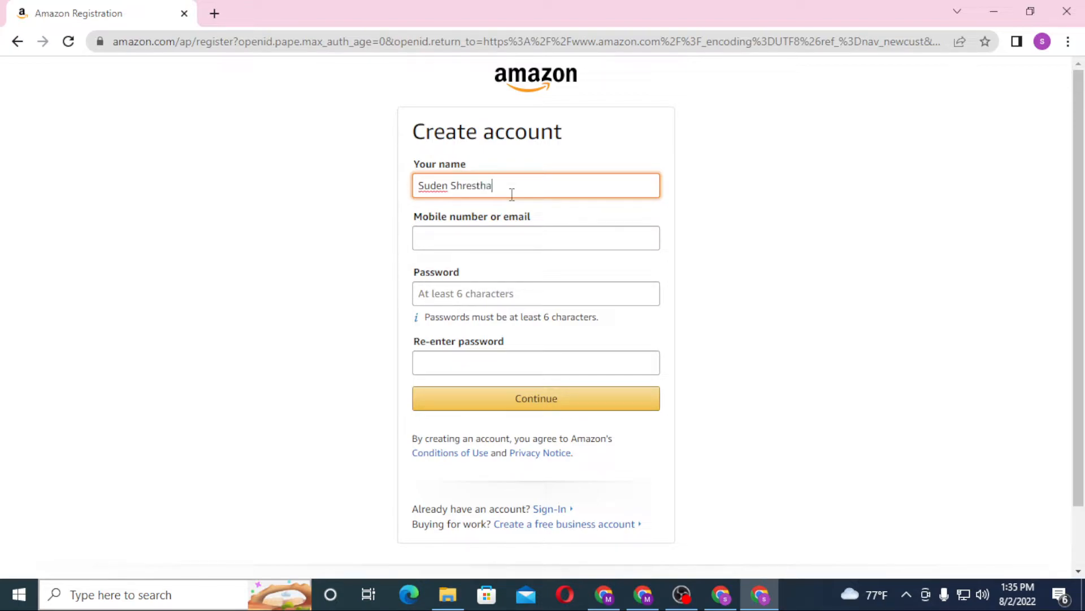
left_click(535, 238)
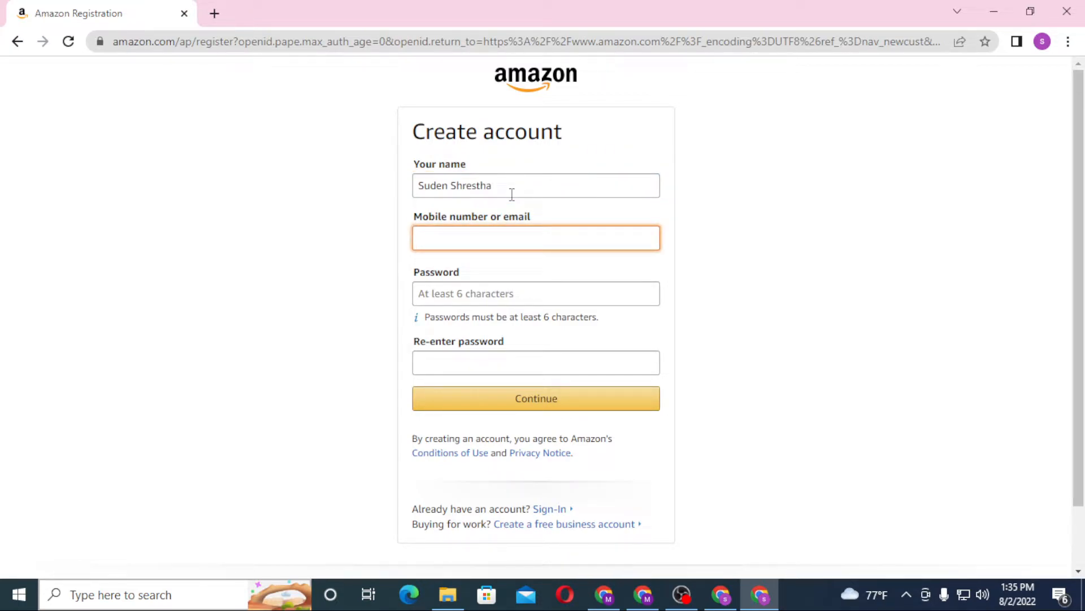
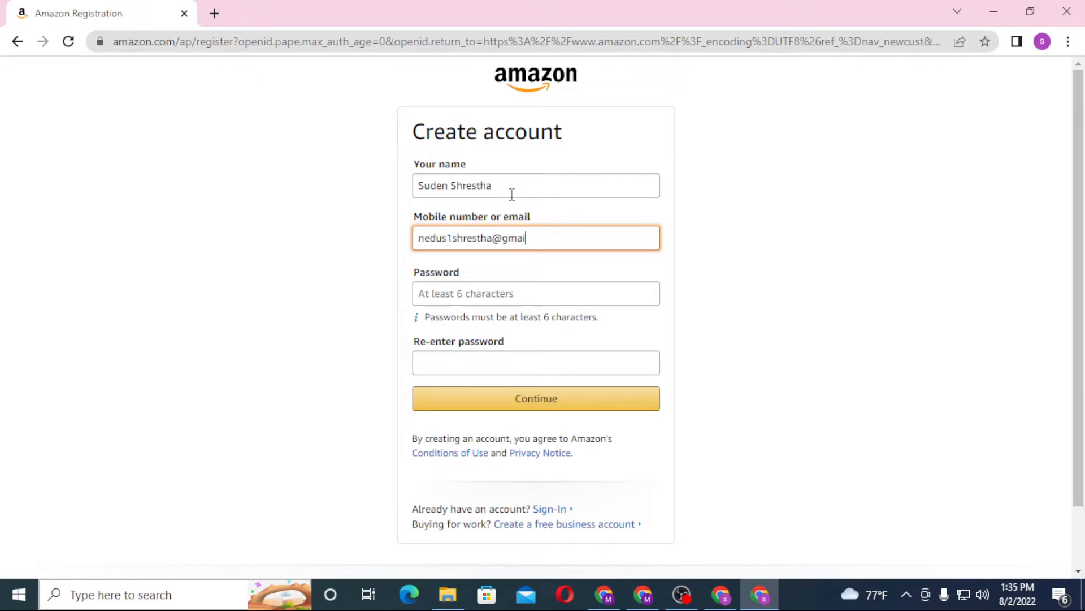
left_click(535, 293)
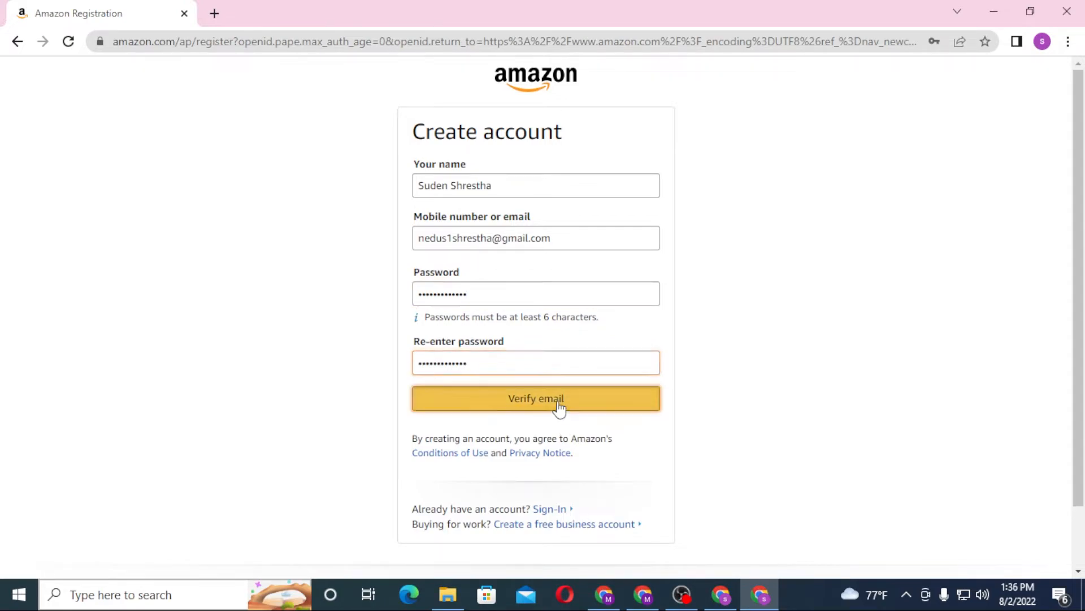
Submit the details with Verify email and select the one-time code in the Gmail message
left_click(535, 398)
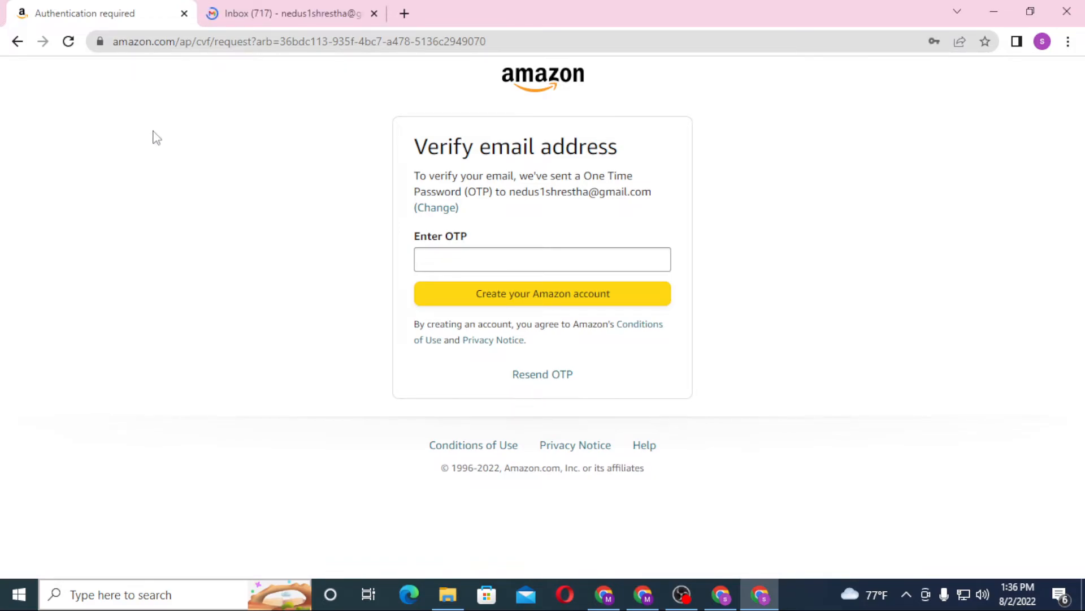
left_click(291, 13)
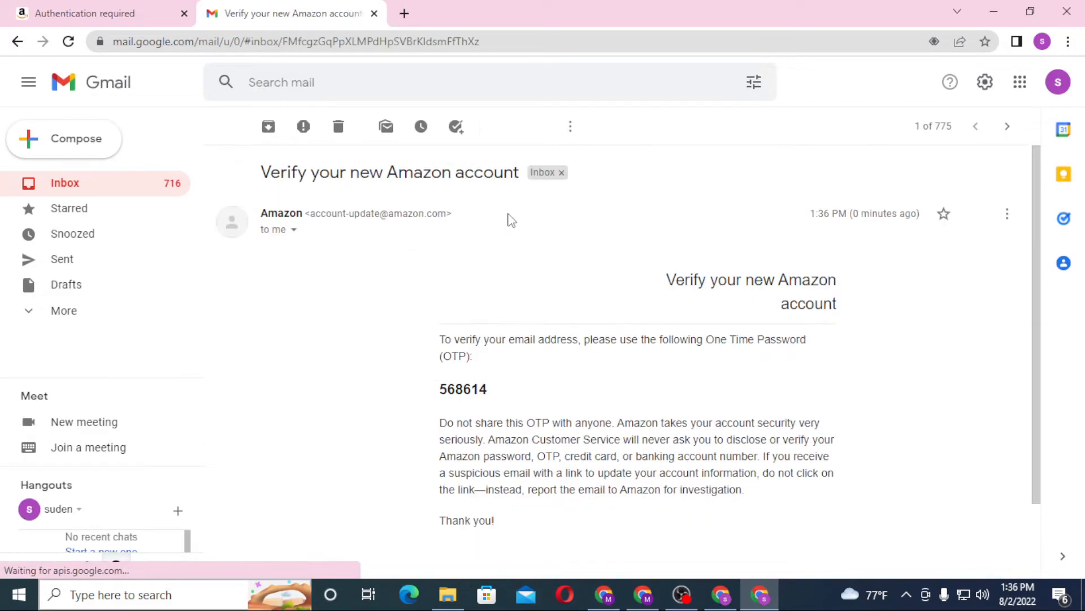
double_click(462, 387)
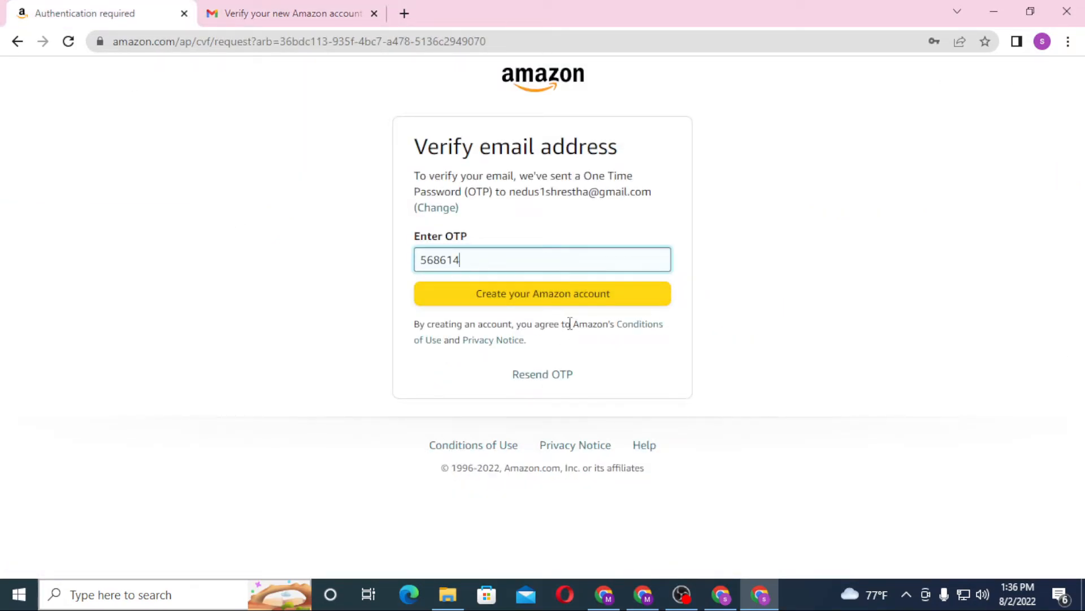
mouse_move(562, 312)
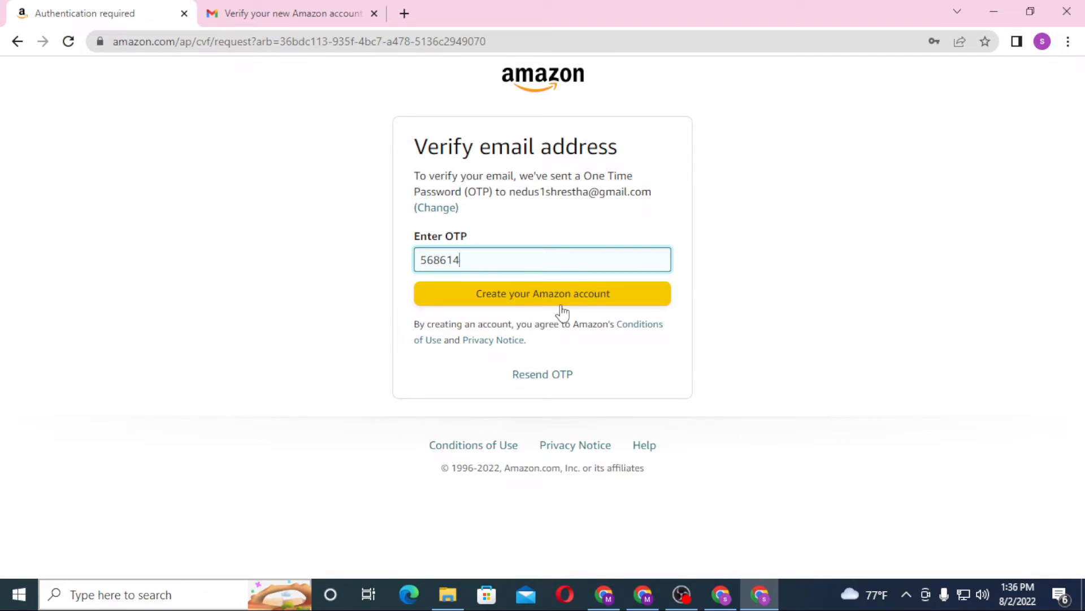
Create the Amazon account with the entered verification code
left_click(541, 293)
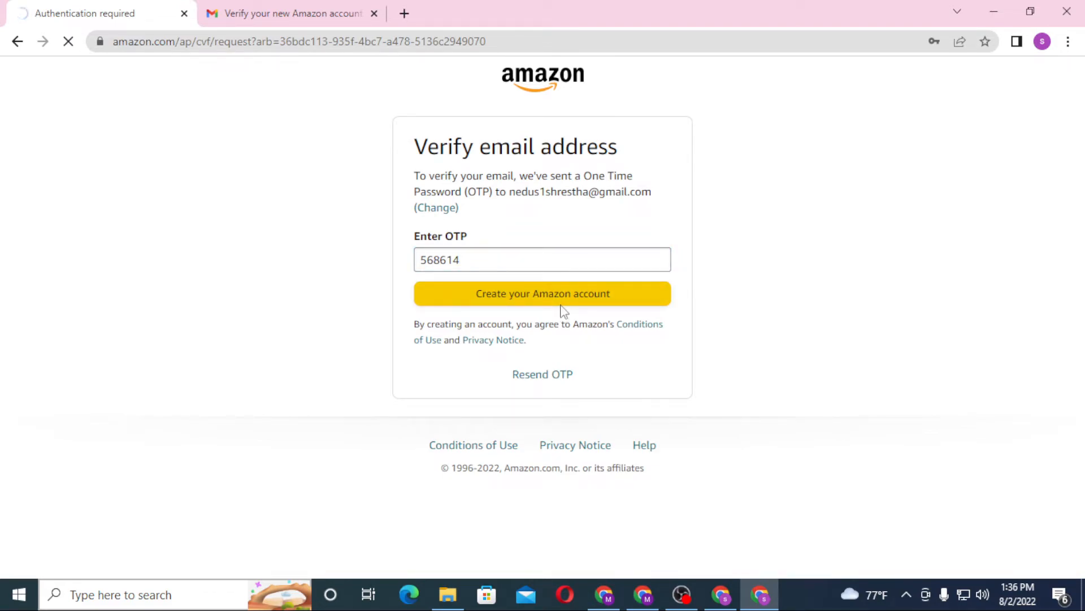
left_click(541, 293)
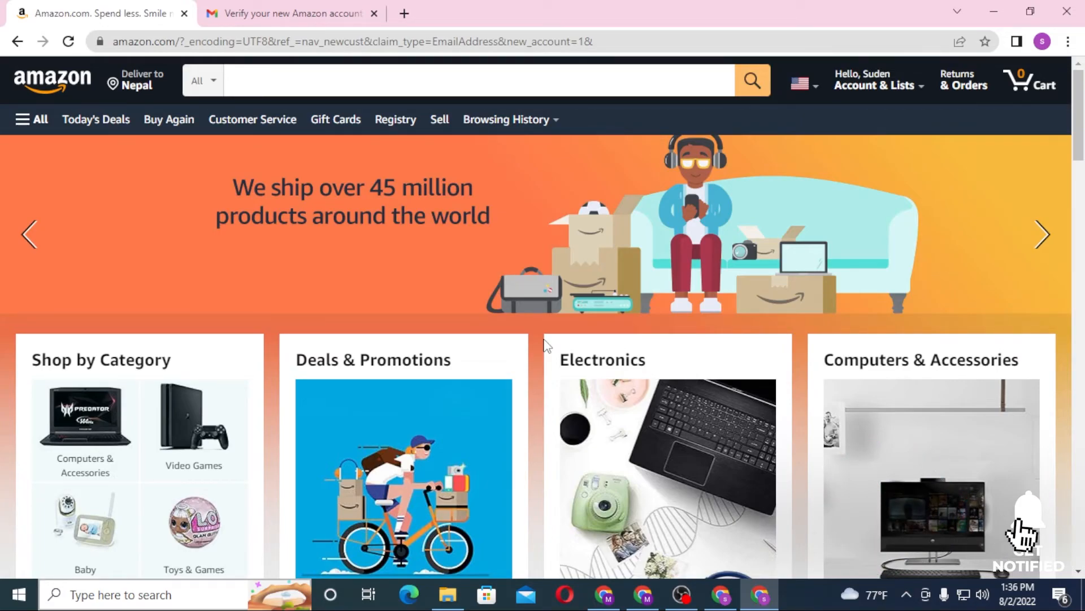
Show the Account & Lists menu confirming the signed-in account with Sign Out listed
left_click(875, 79)
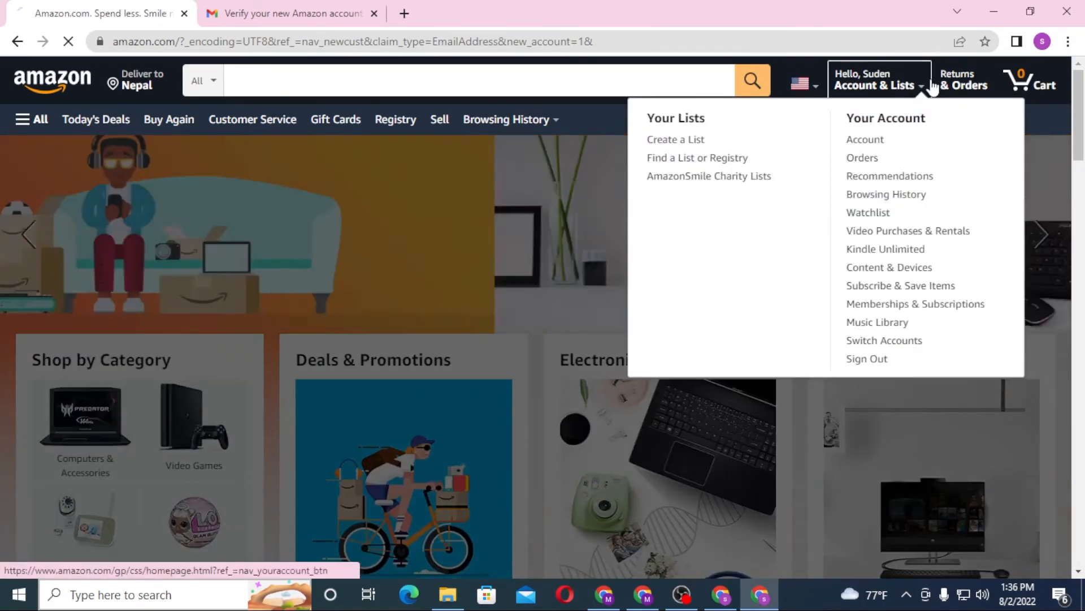